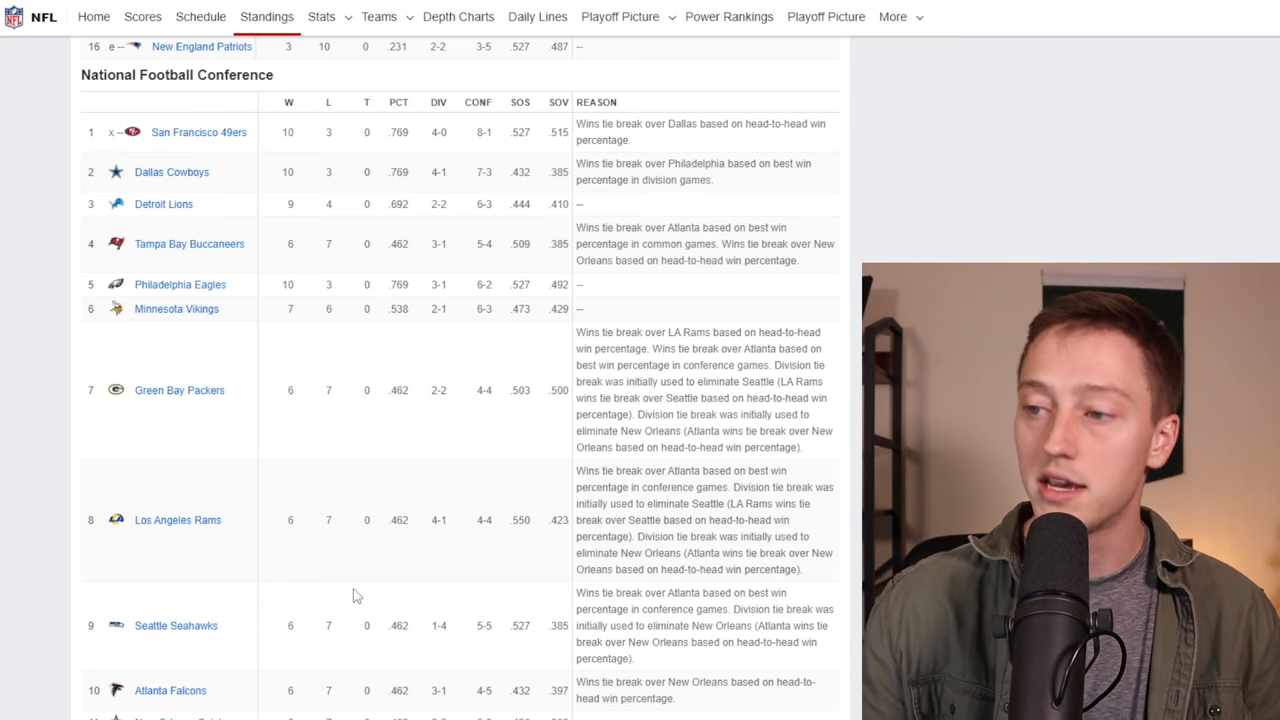
mouse_move(490, 562)
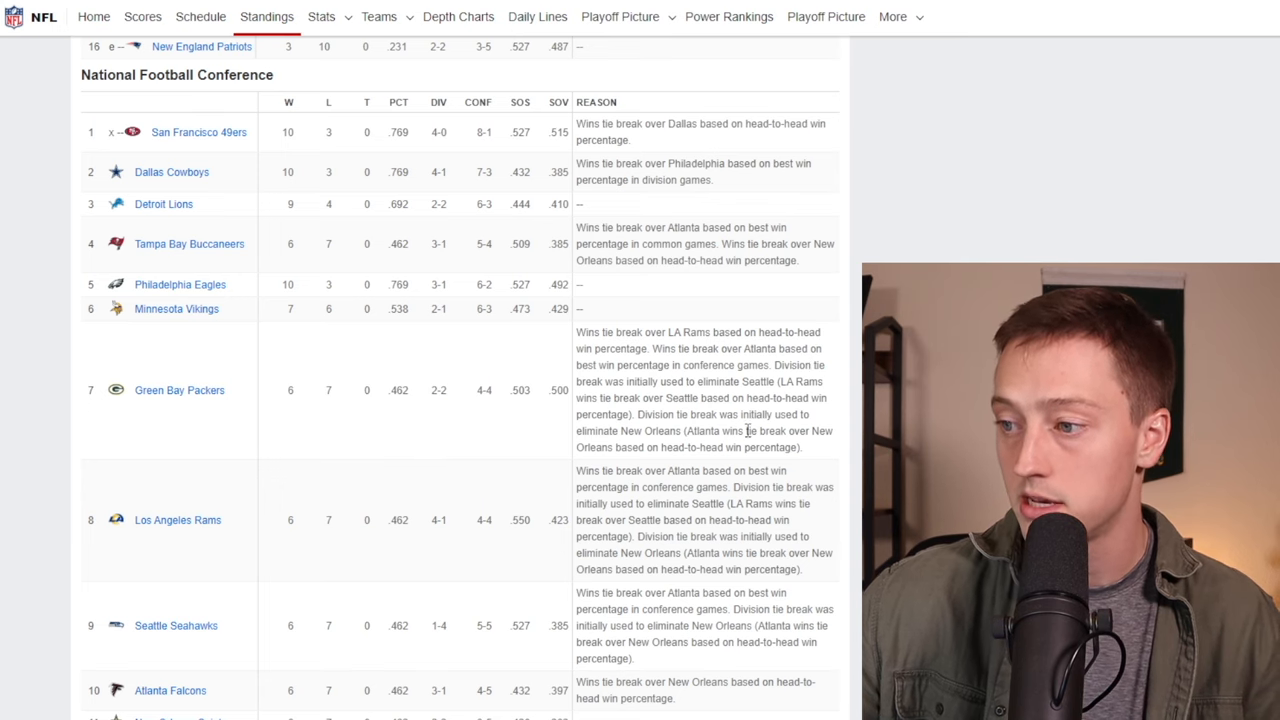
scroll("down", 3)
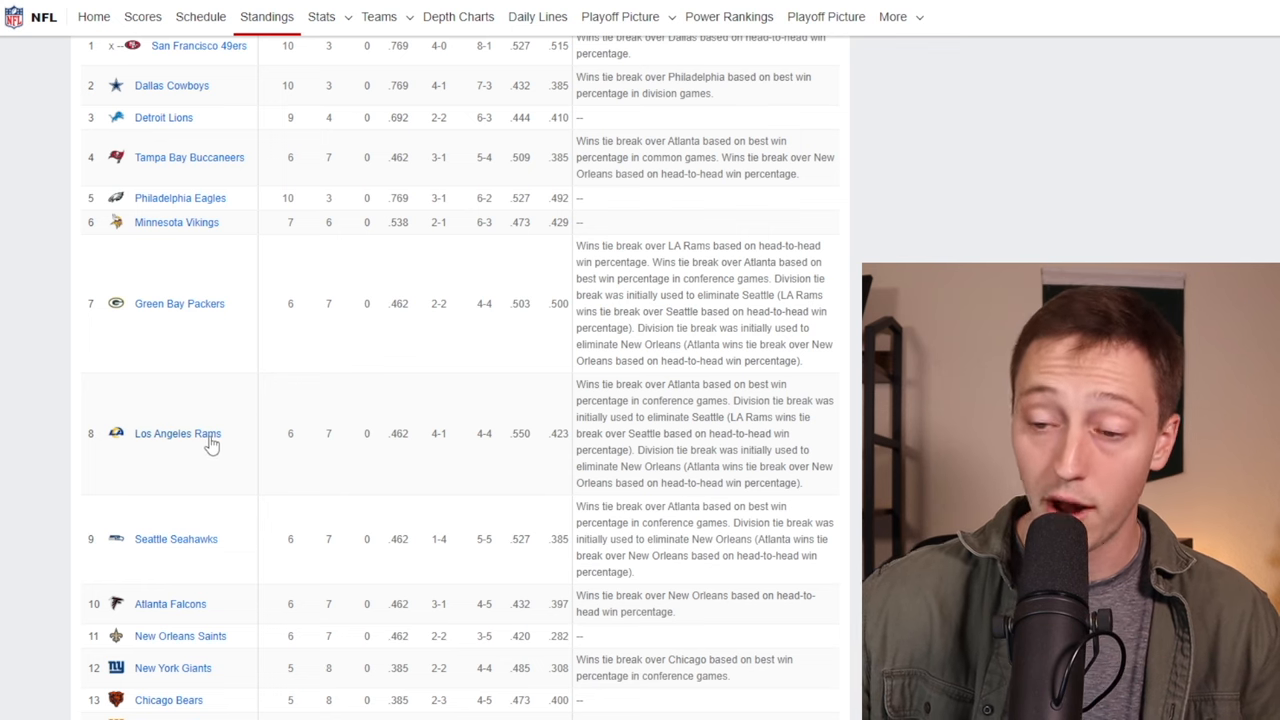
mouse_move(283, 610)
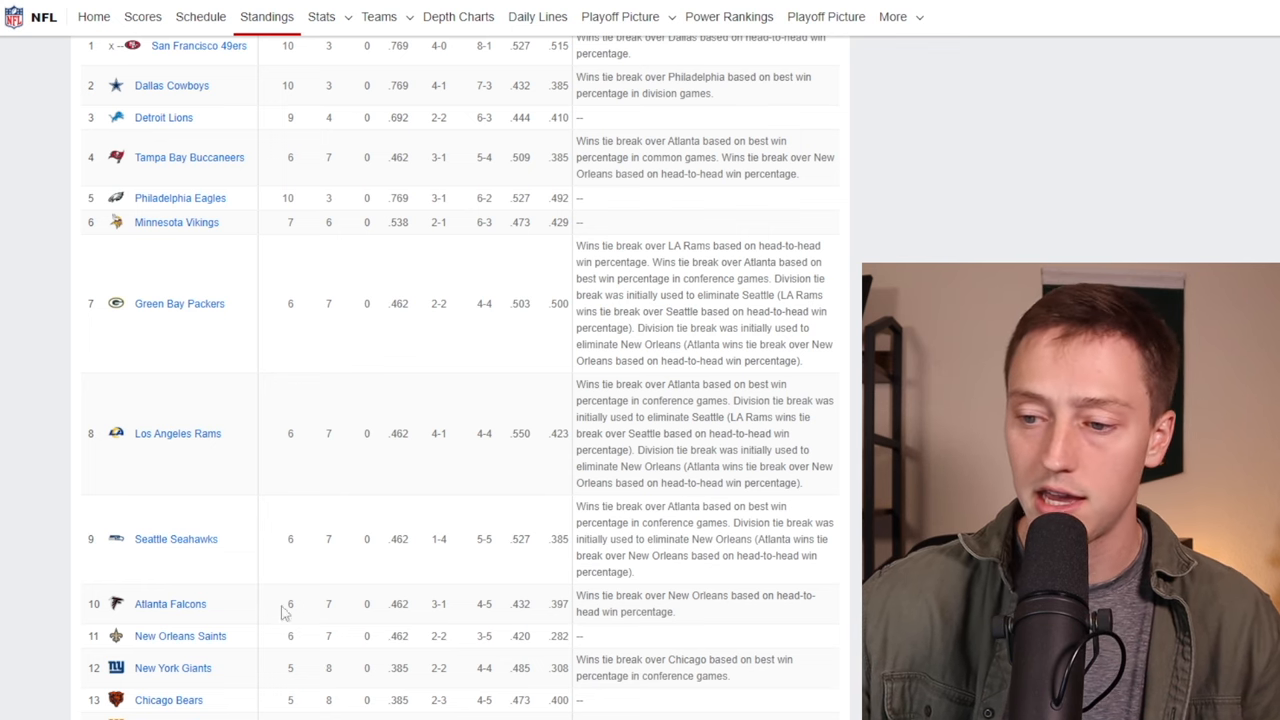
mouse_move(283, 287)
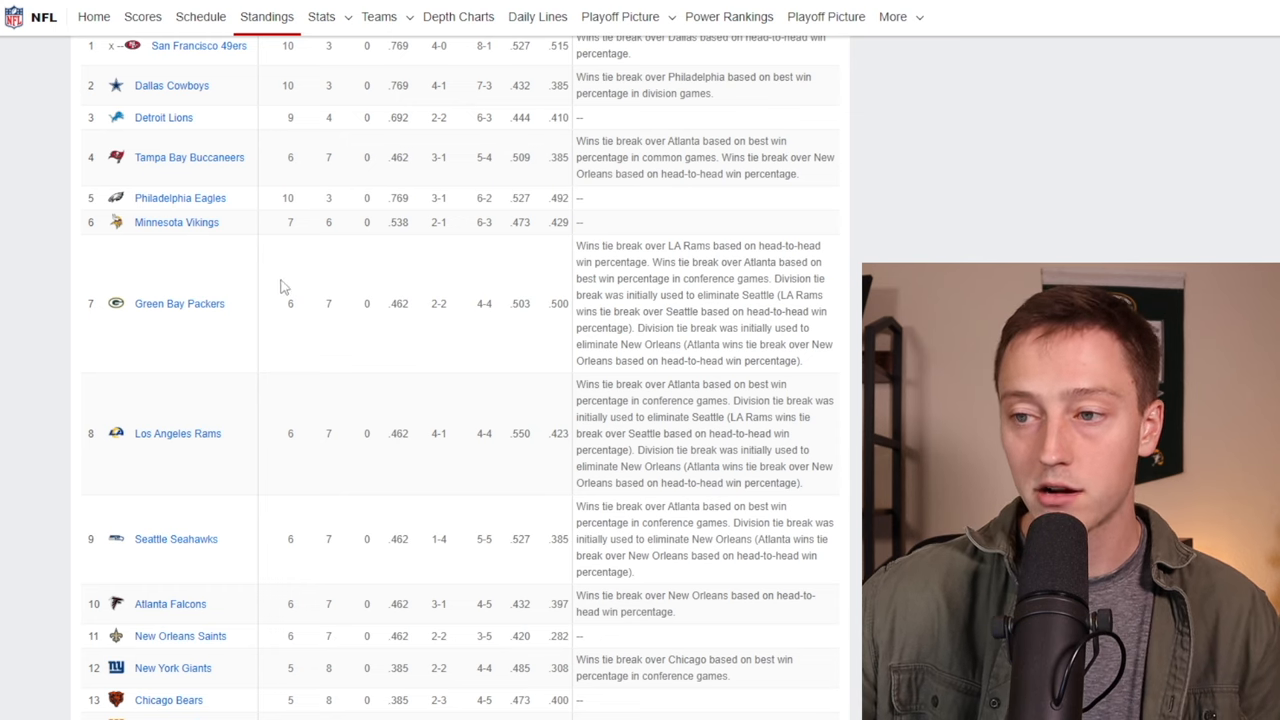
mouse_move(181, 341)
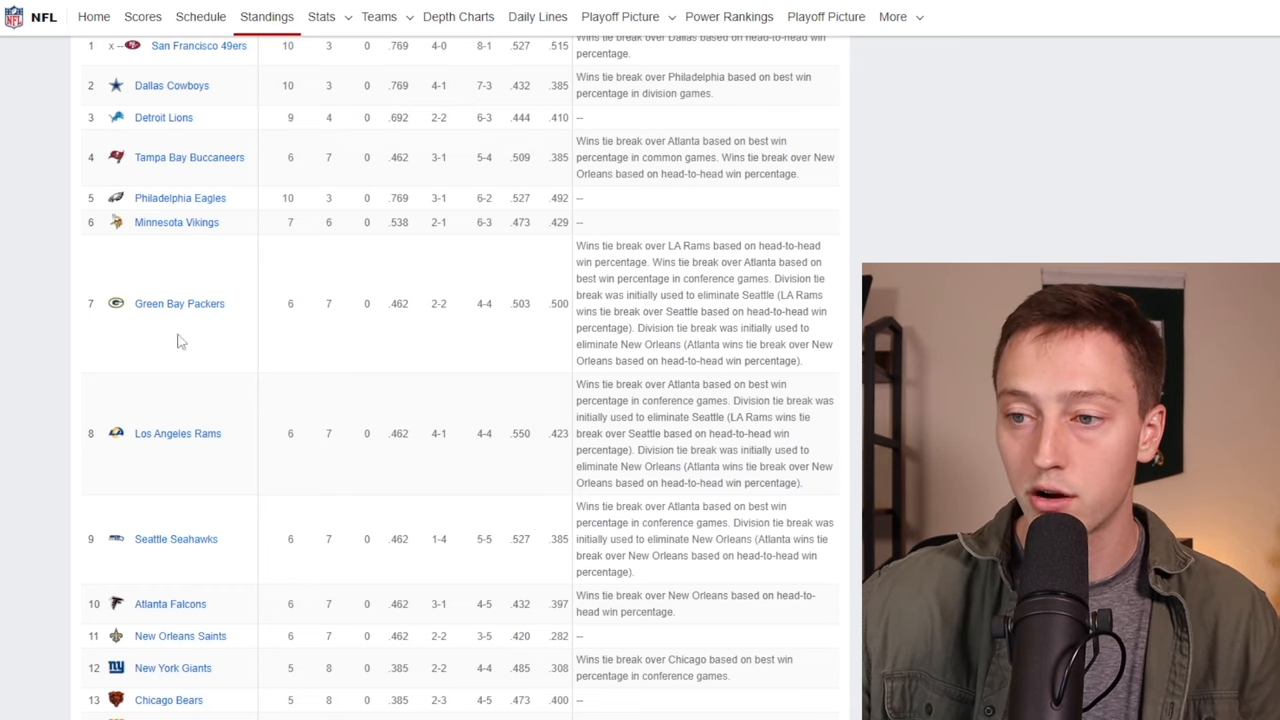
mouse_move(255, 407)
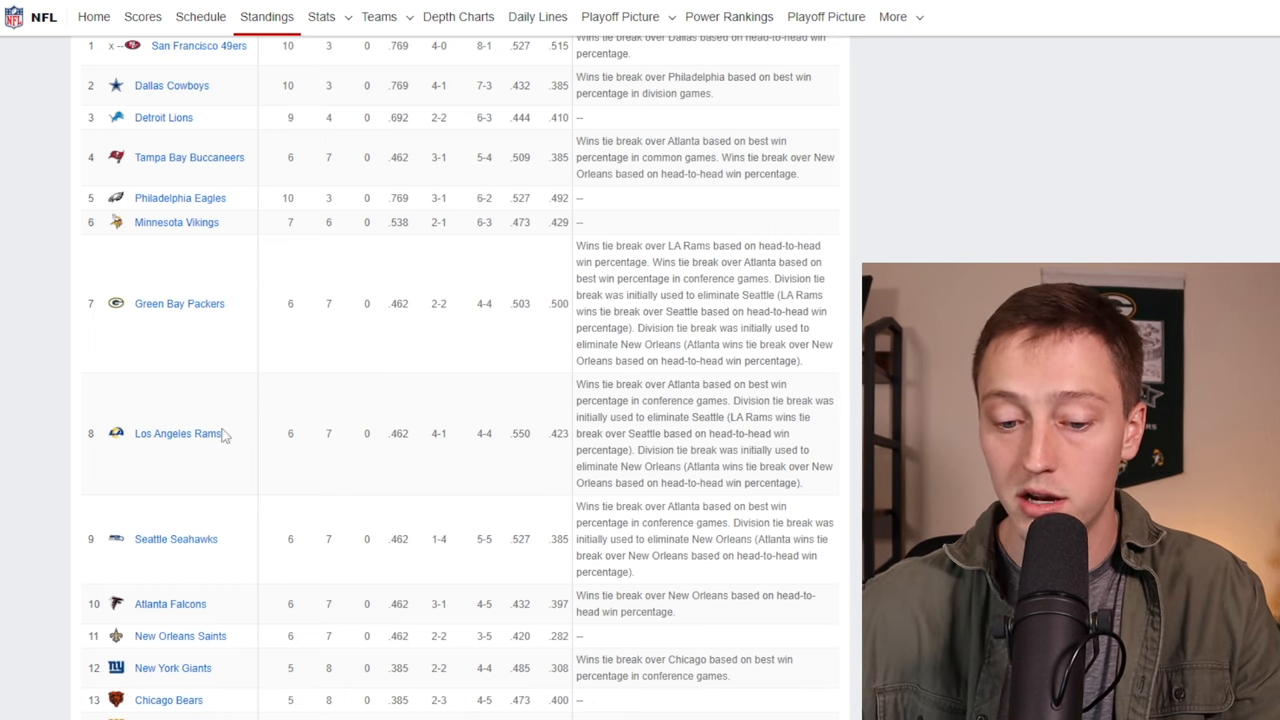
mouse_move(280, 512)
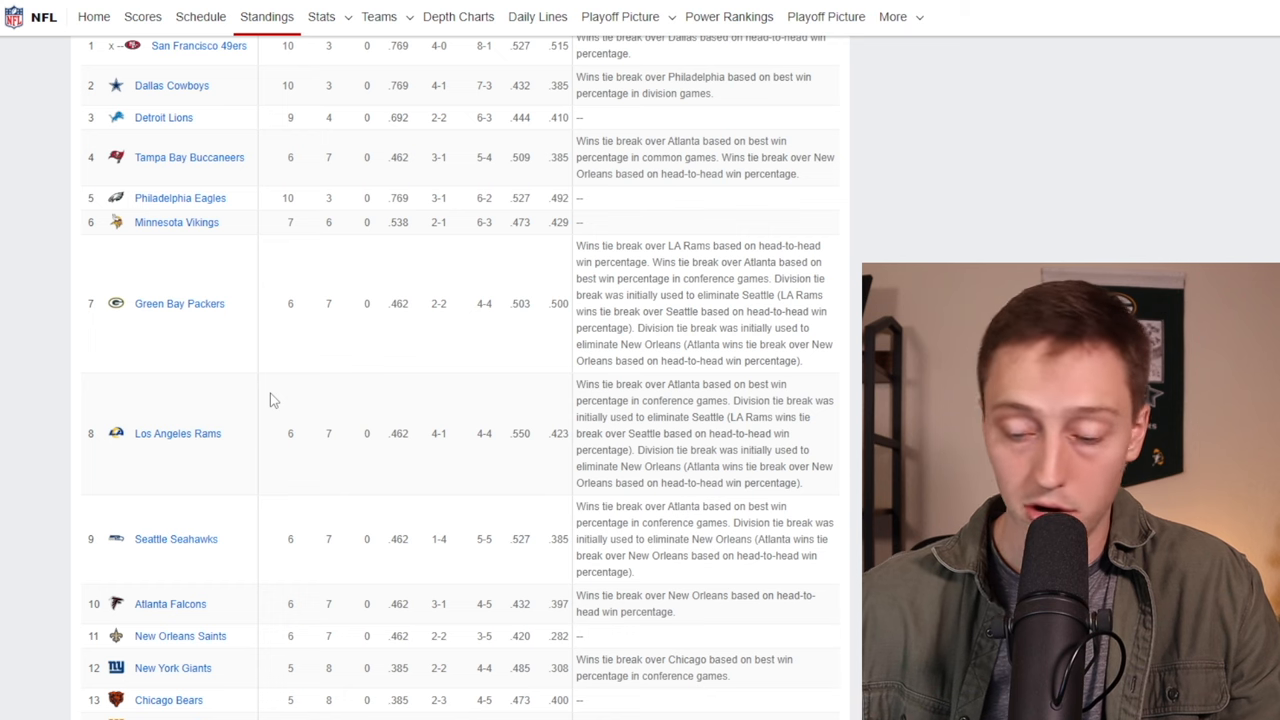
mouse_move(360, 430)
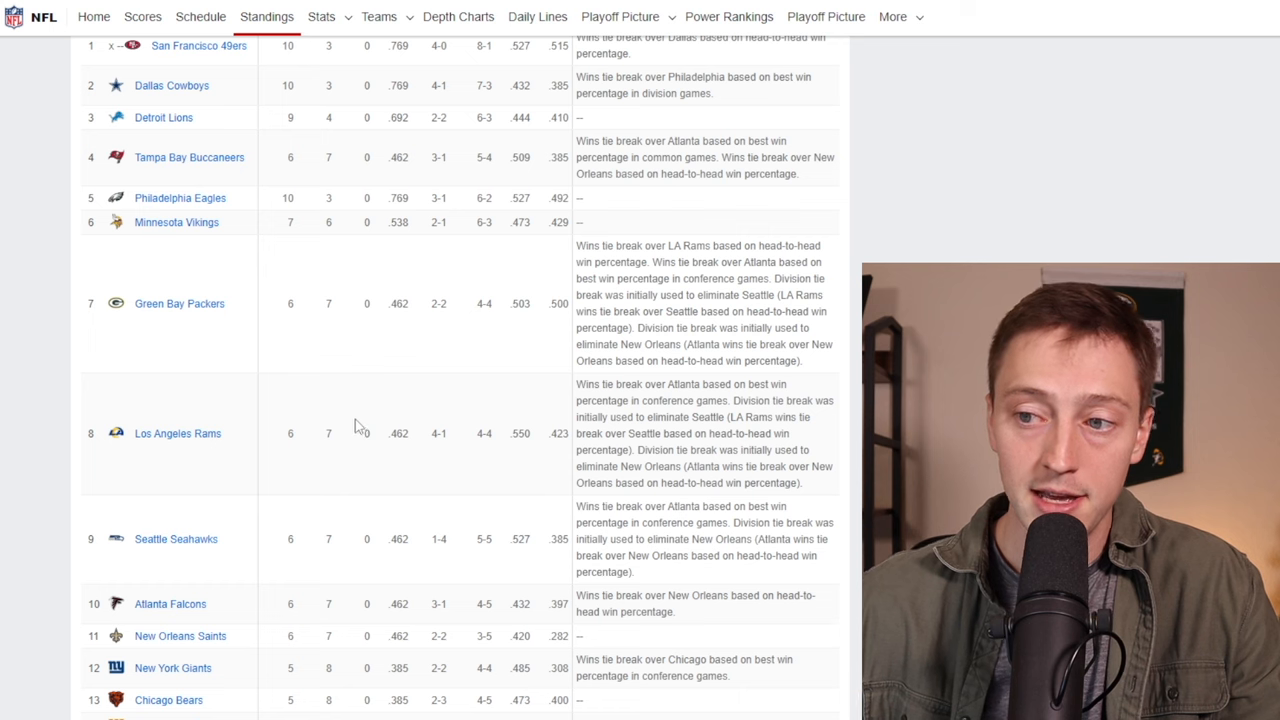
mouse_move(320, 393)
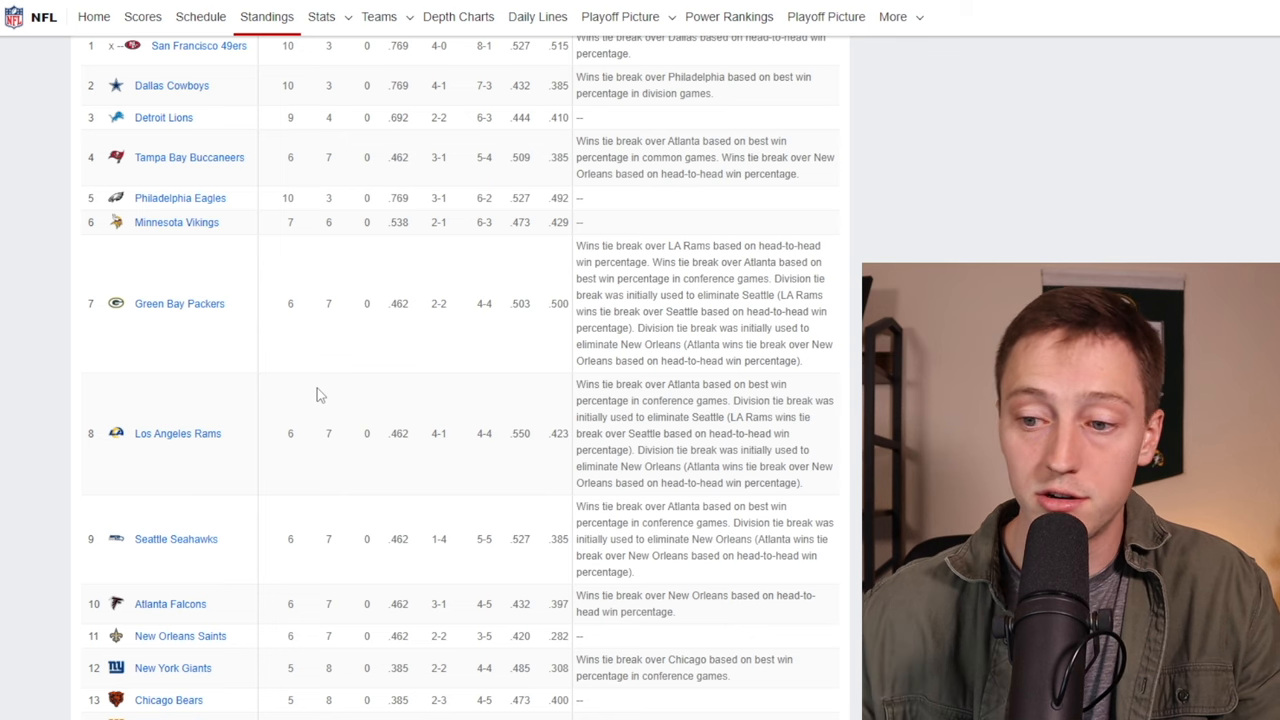
mouse_move(315, 448)
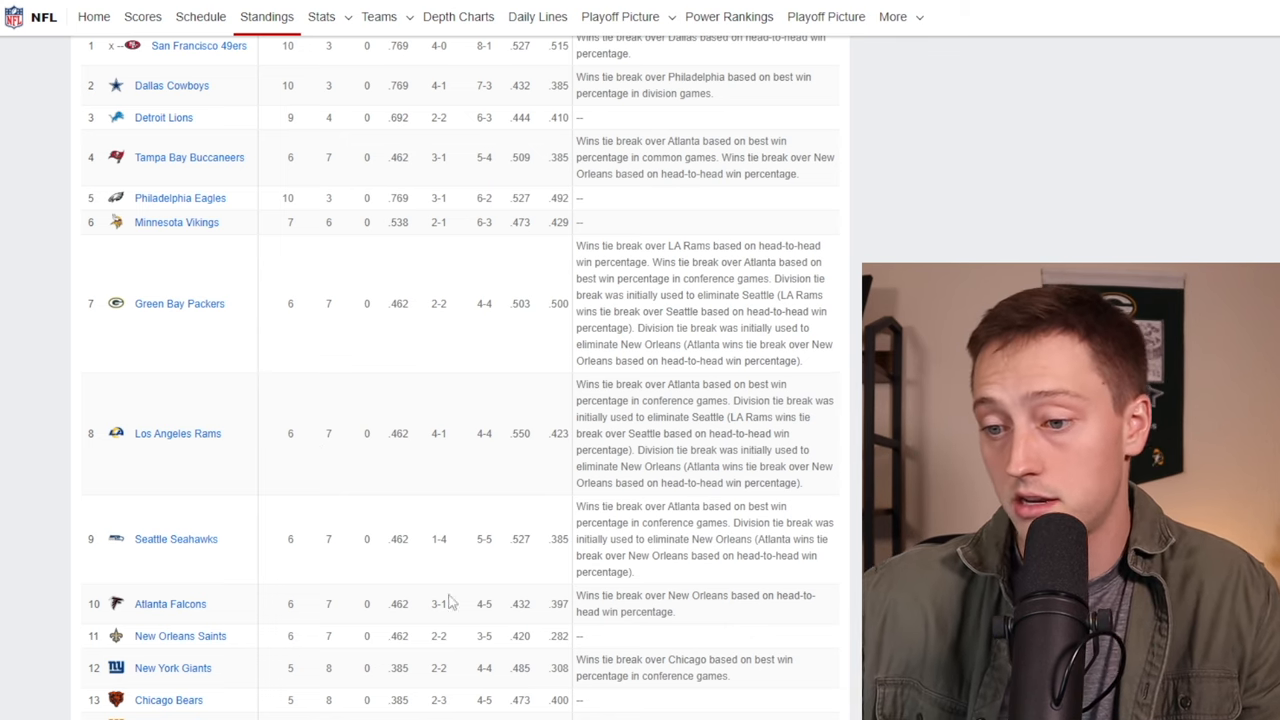
mouse_move(350, 714)
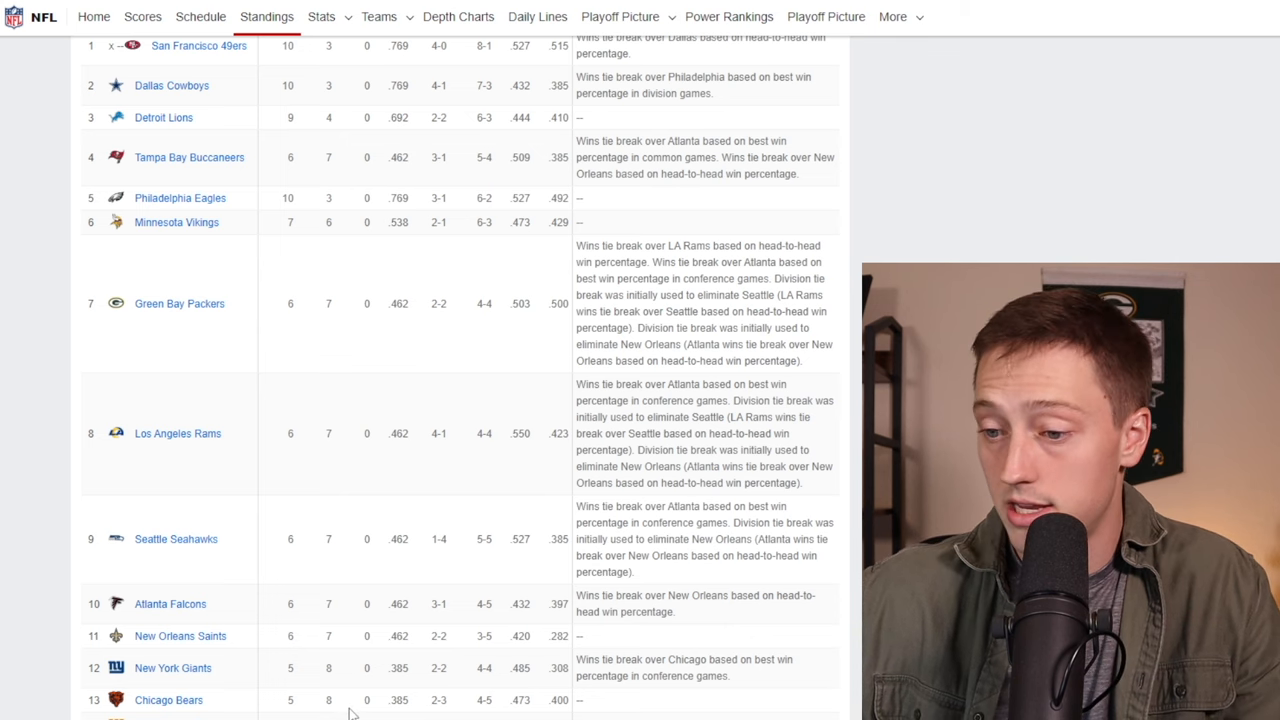